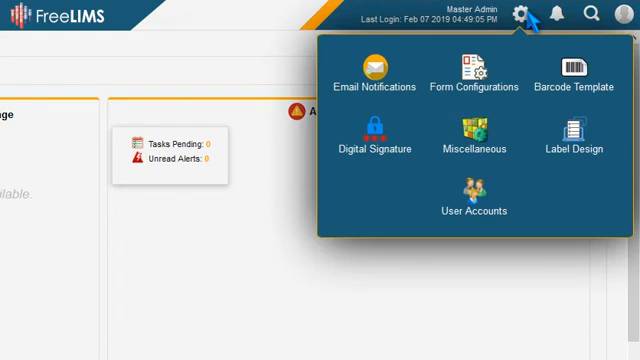
# Step: Show the Test form configuration under Application Settings' Form Configurations
pyautogui.click(477, 80)
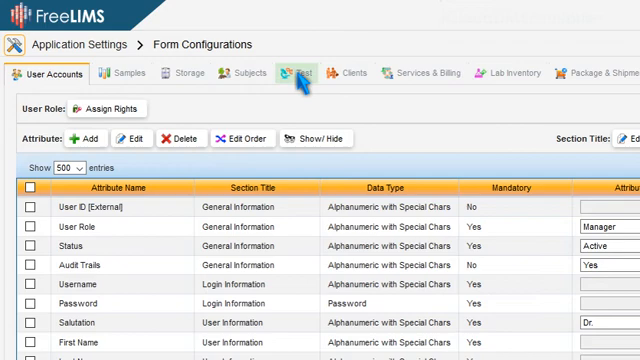
pyautogui.click(298, 72)
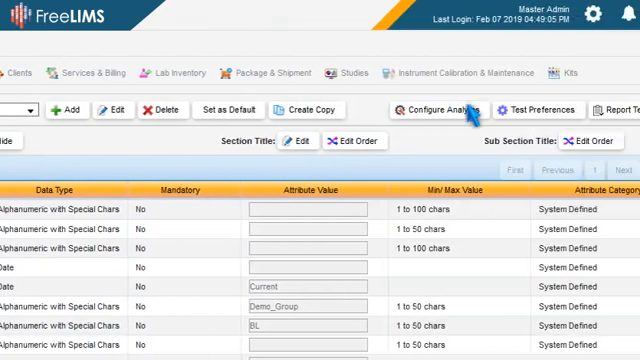
# Step: Enable Track Turnaround Time in Test Preferences and update the preferences
pyautogui.click(538, 109)
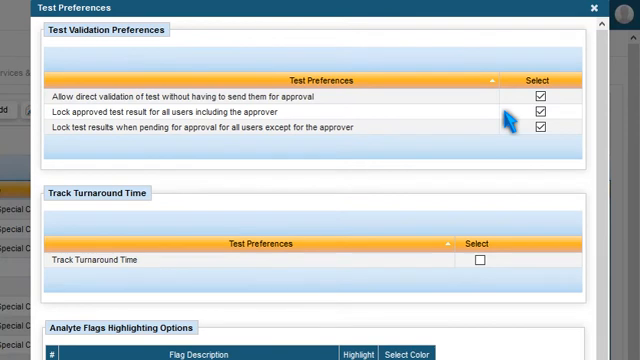
pyautogui.click(483, 262)
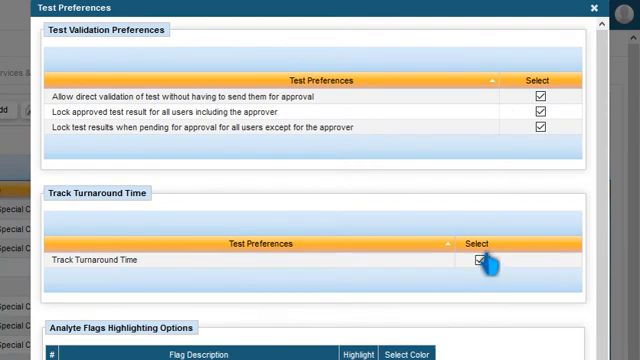
pyautogui.scroll(-3)
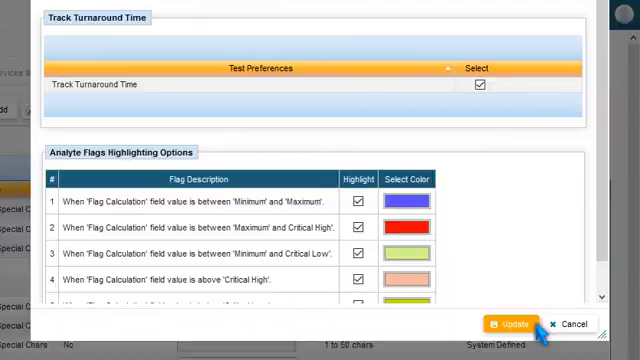
pyautogui.click(510, 322)
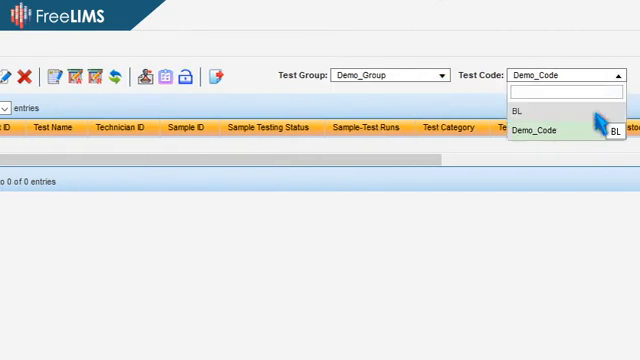
# Step: Filter the Demo_Group test listing to test code BL, showing BL_1
pyautogui.click(518, 110)
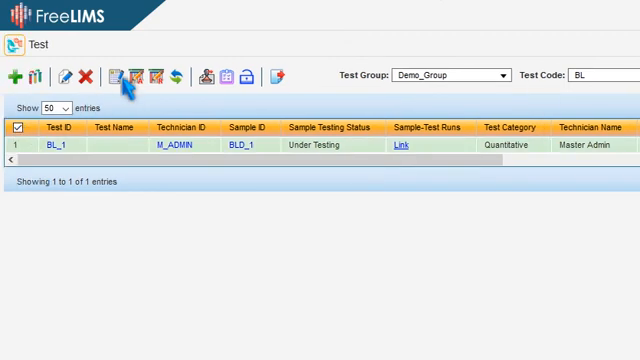
# Step: Save BL_1 results dated 06–07 Feb 2019 with turnaround threshold 1
pyautogui.click(124, 76)
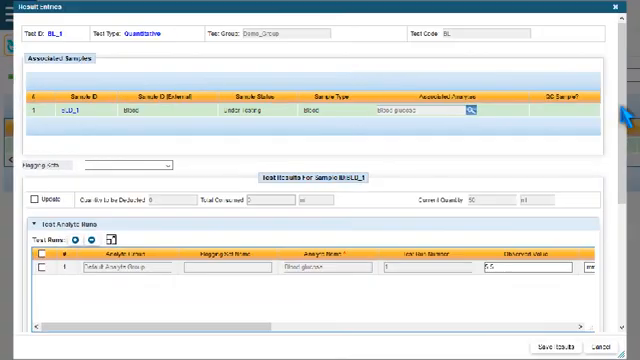
pyautogui.scroll(-3)
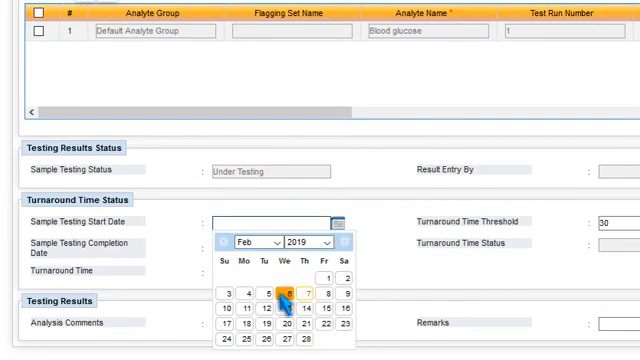
pyautogui.click(288, 294)
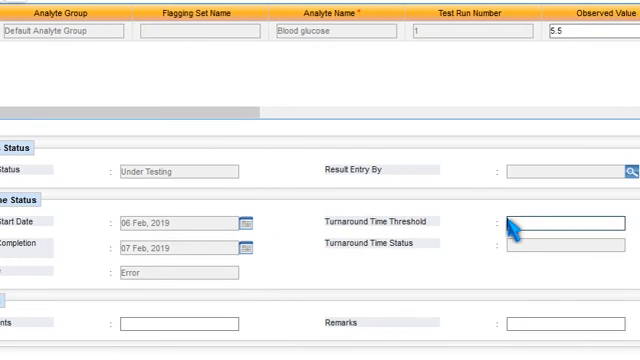
pyautogui.write('1')
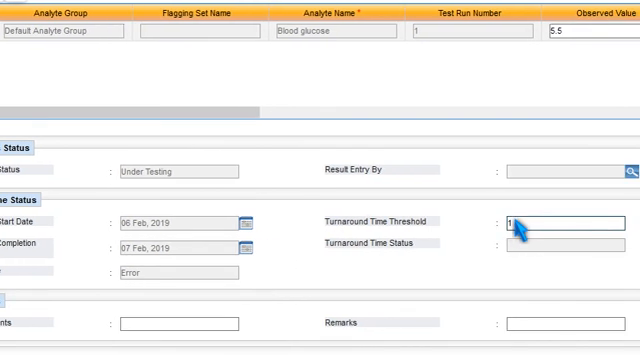
pyautogui.scroll(-3)
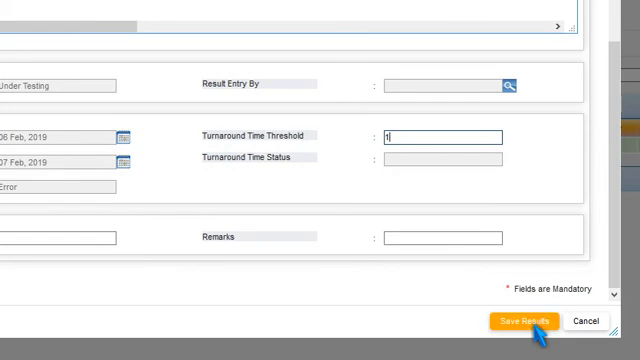
pyautogui.click(524, 321)
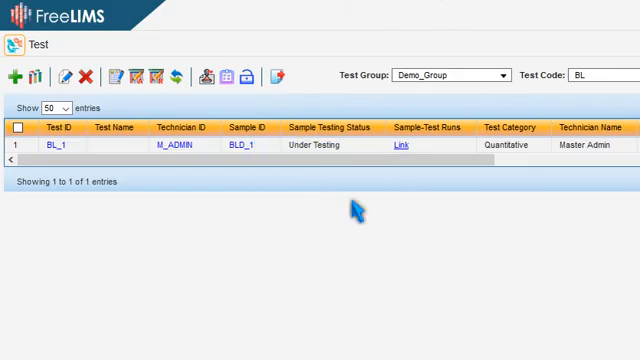